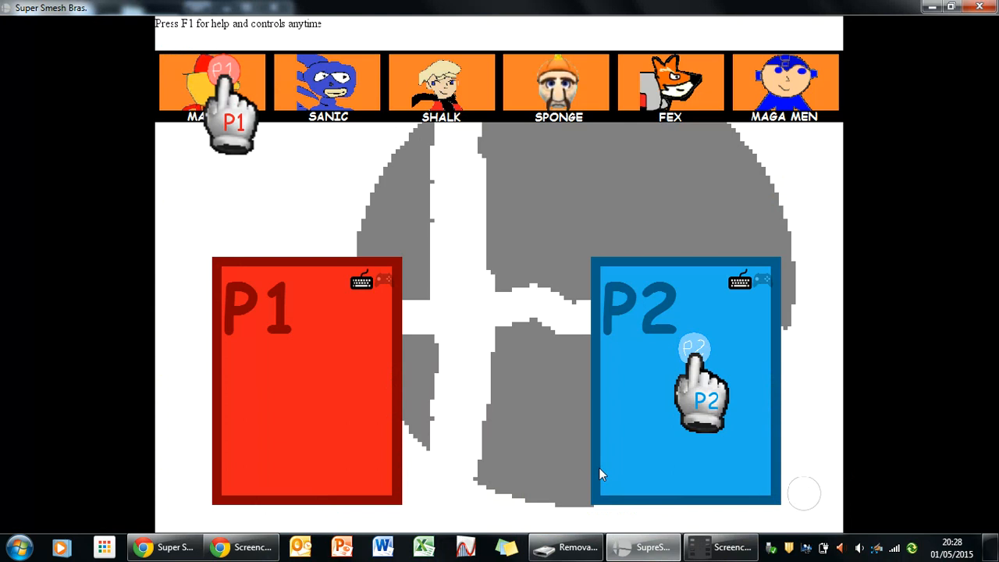
Pick Mayro for P1 and Sponge for P2 on the floating island stage, and play until player 2 wins
click(211, 82)
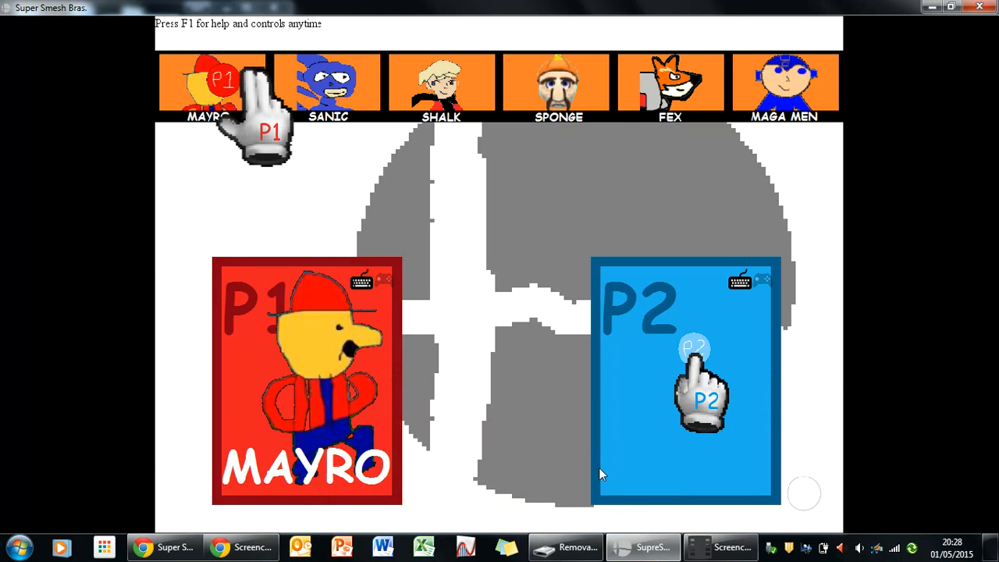
click(558, 82)
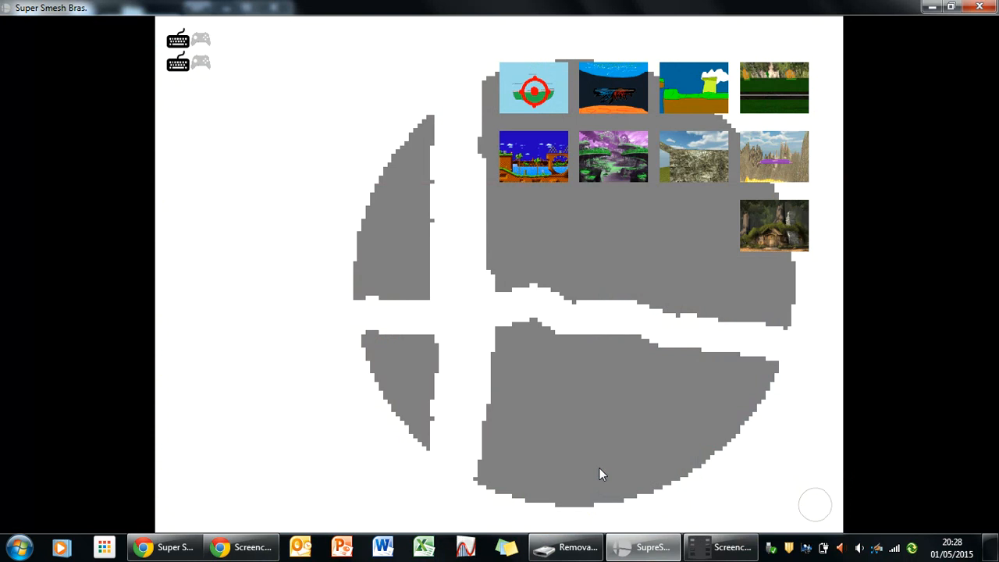
click(533, 88)
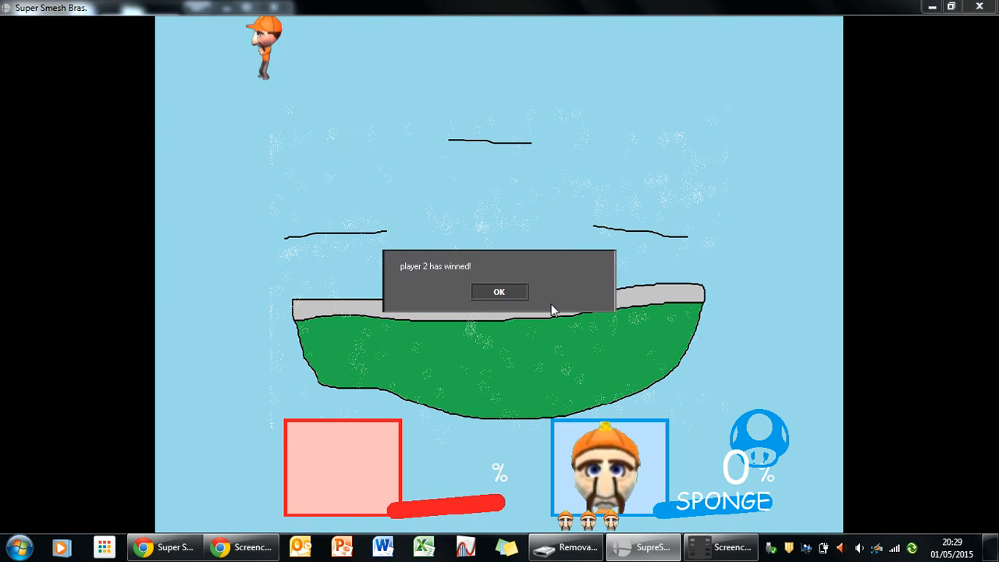
Dismiss the win box, play Mayro versus Sponge on the lava stage, then return to character select
click(499, 291)
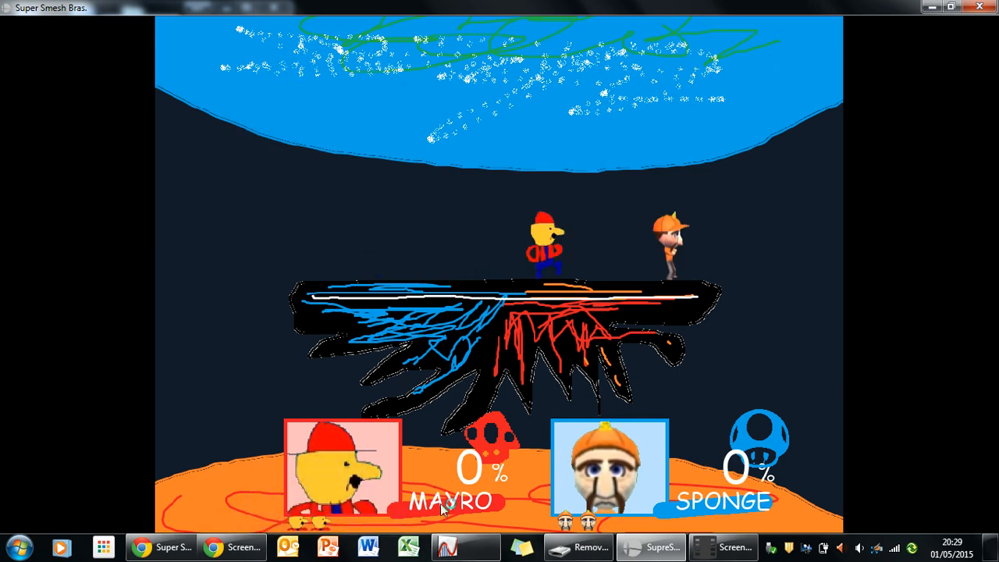
right_click(465, 546)
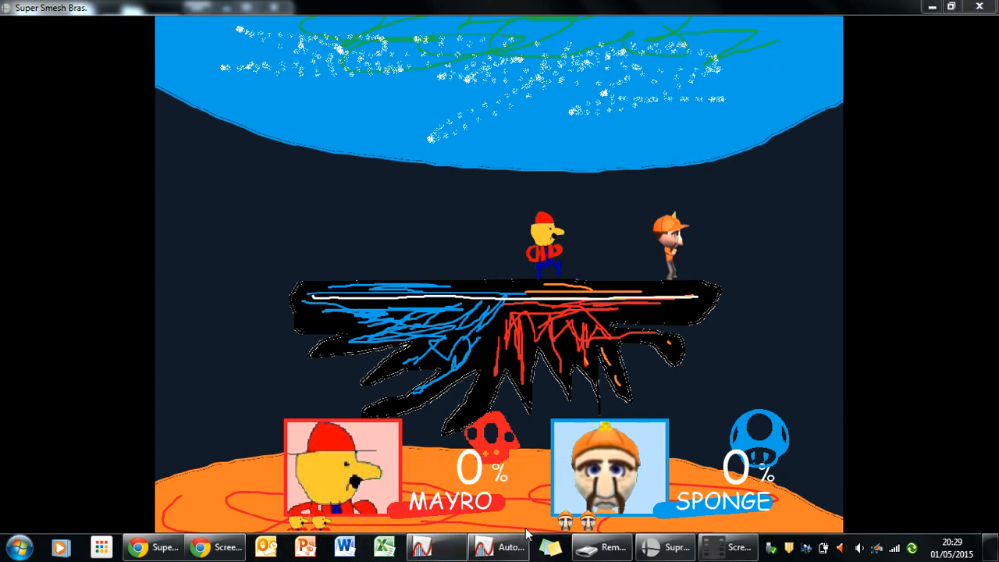
click(499, 546)
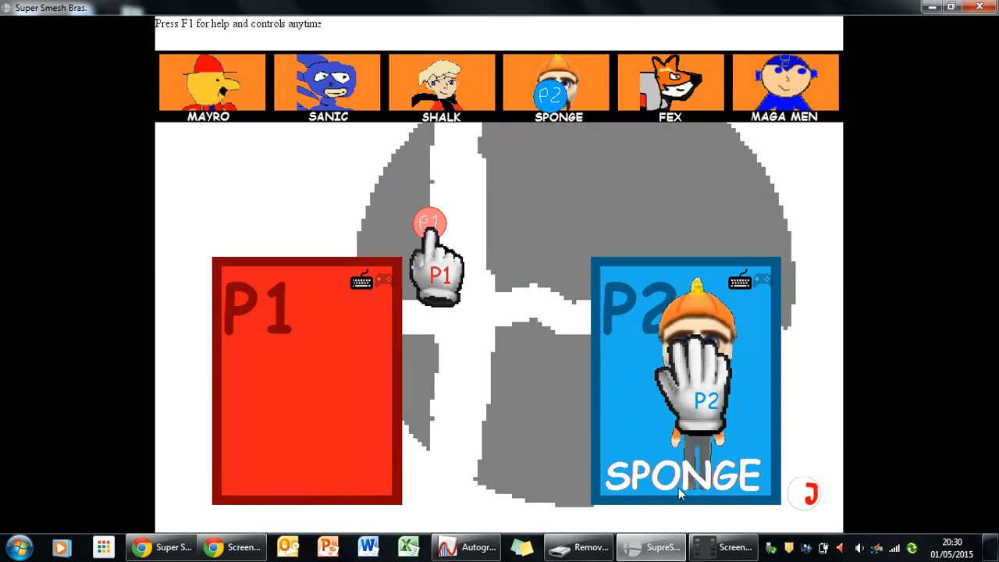
Play Fex versus Sanic on the pipe stage to a player 2 win, then pick Maga Men for P1
click(670, 82)
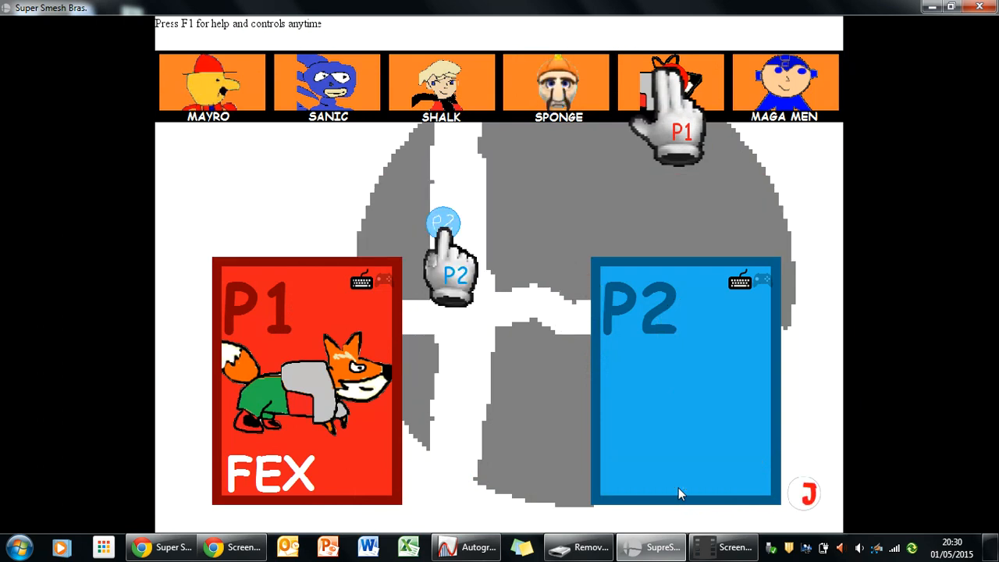
click(328, 86)
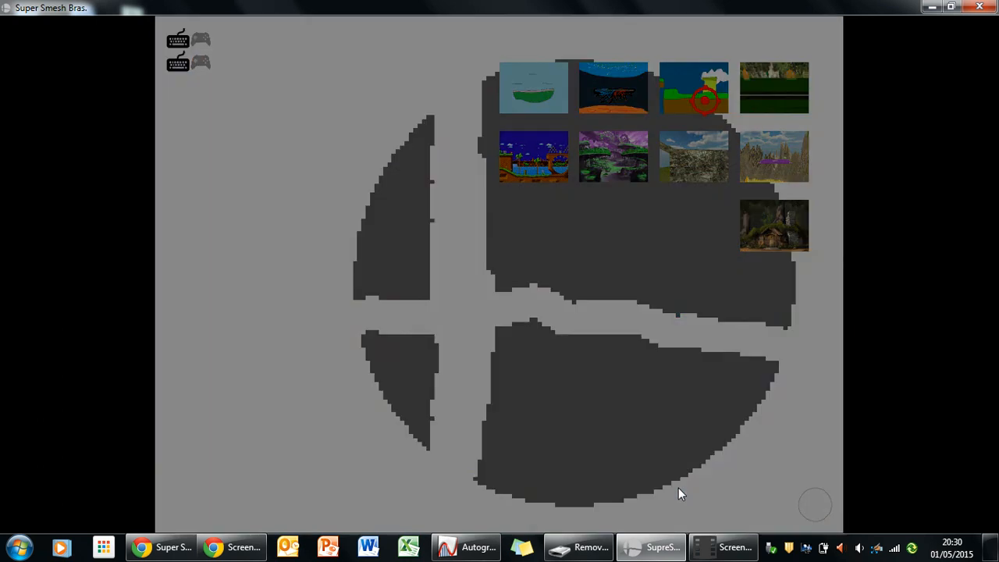
click(693, 87)
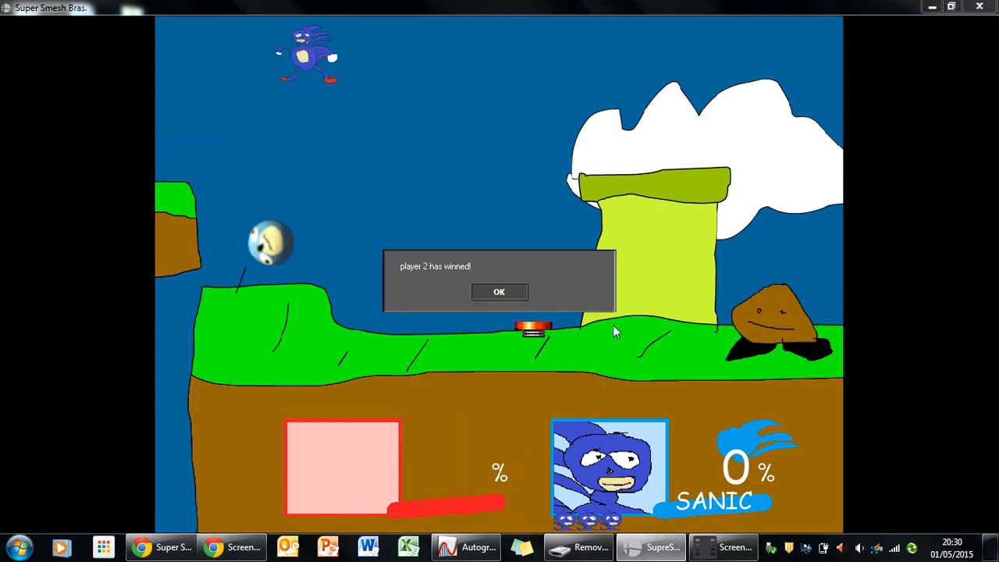
click(499, 291)
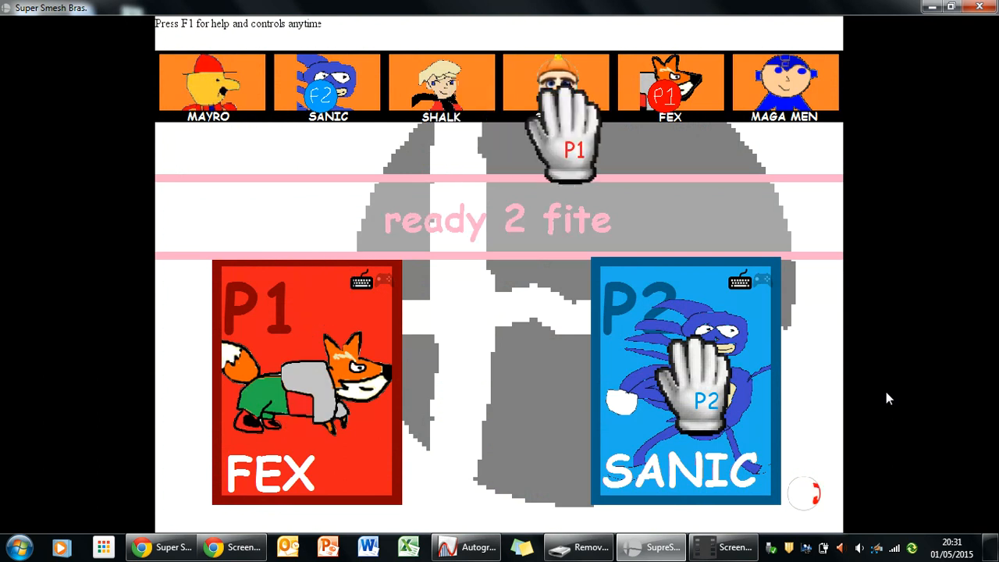
click(784, 82)
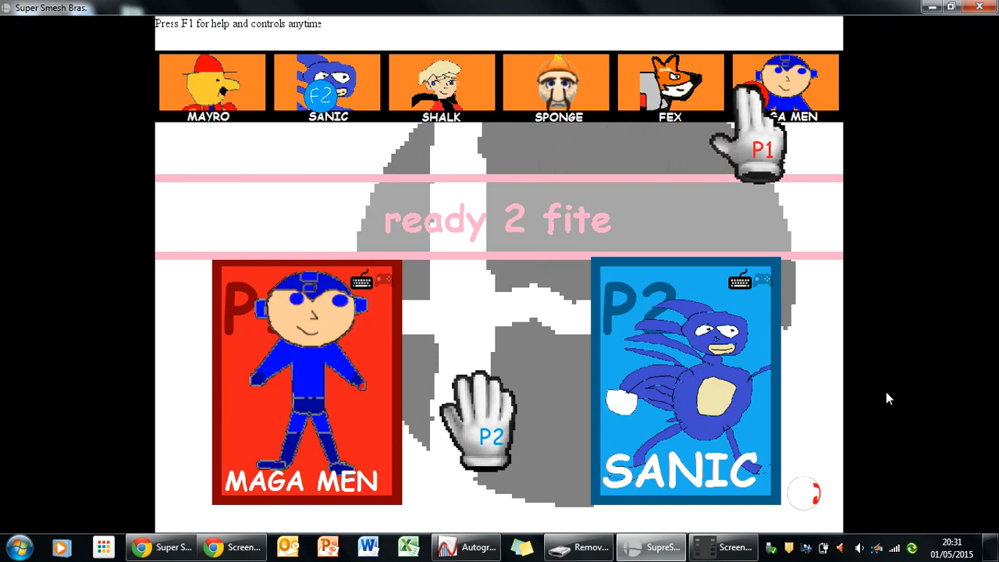
Start Maga Men versus Sanic on the checkered hill stage and play until player 1 wins
click(442, 82)
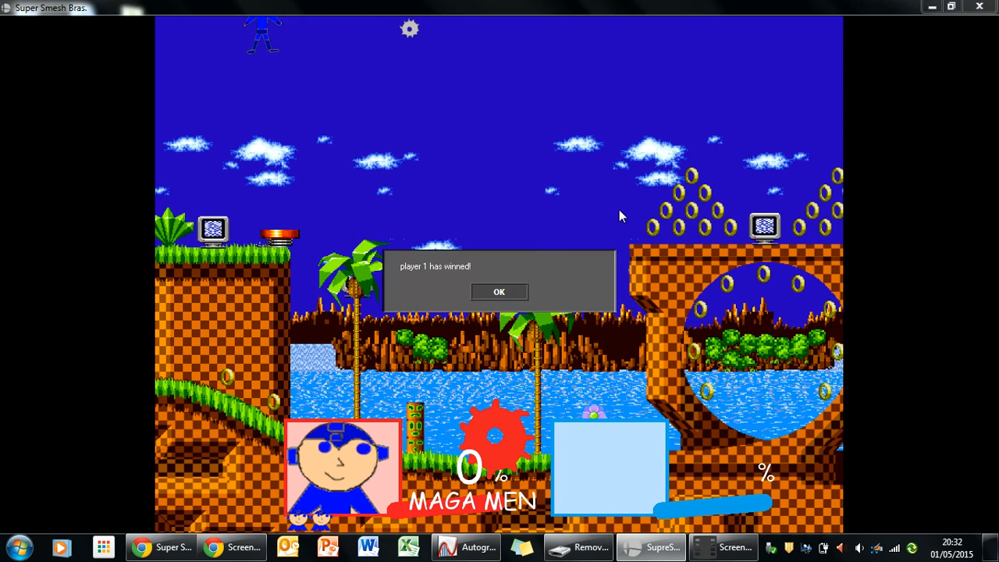
Dismiss the win box and play Maga Men versus Shalk on the purple jungle stage to a player 2 win
click(499, 291)
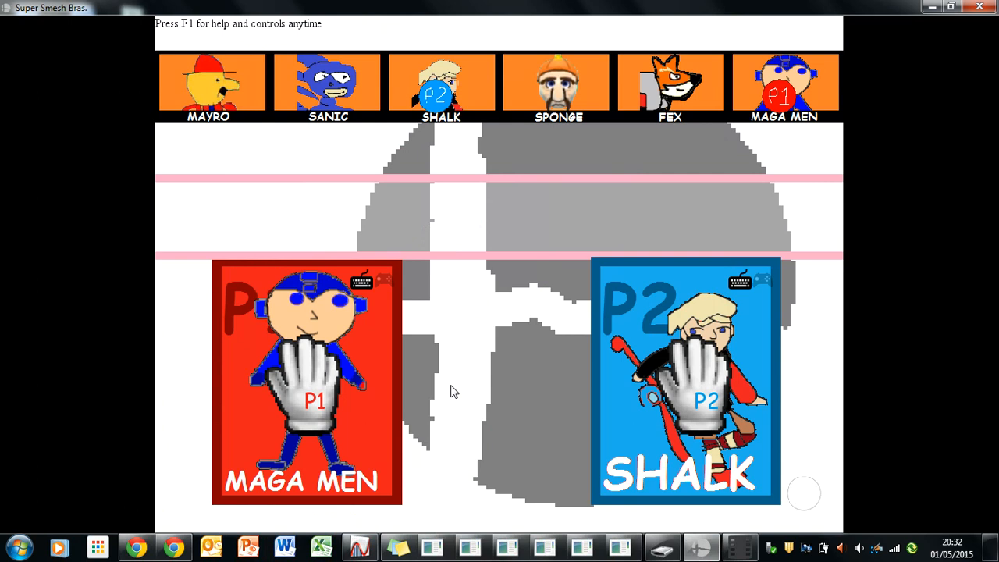
mouse_move(410, 535)
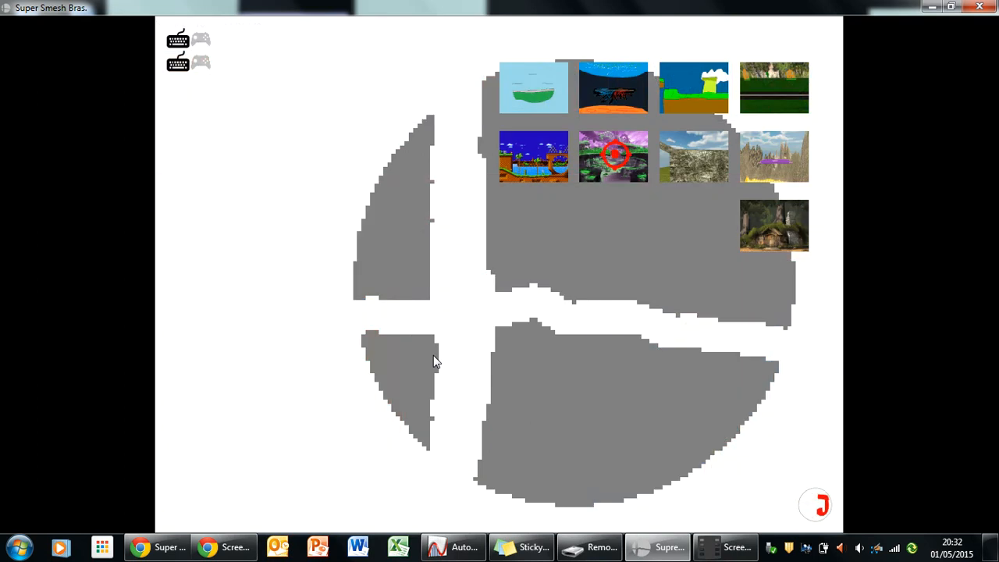
click(614, 156)
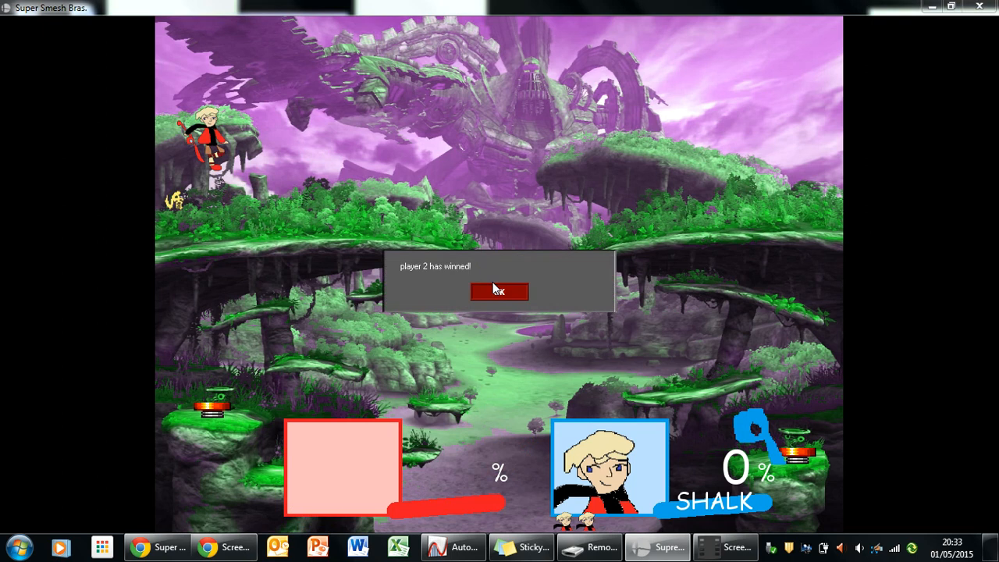
Dismiss the win box, scroll the controls help to the bottom, and close it
click(499, 291)
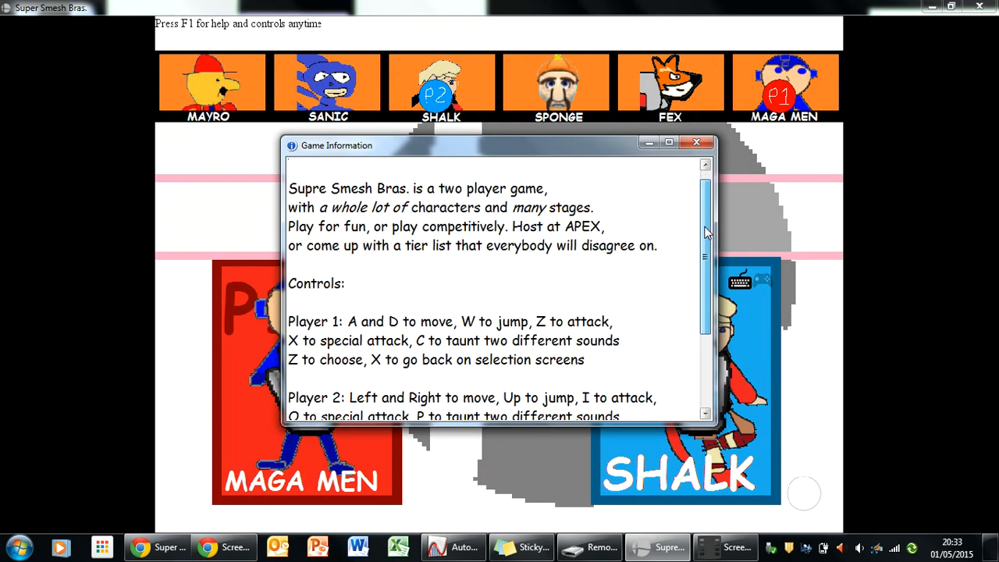
scroll(down, 3)
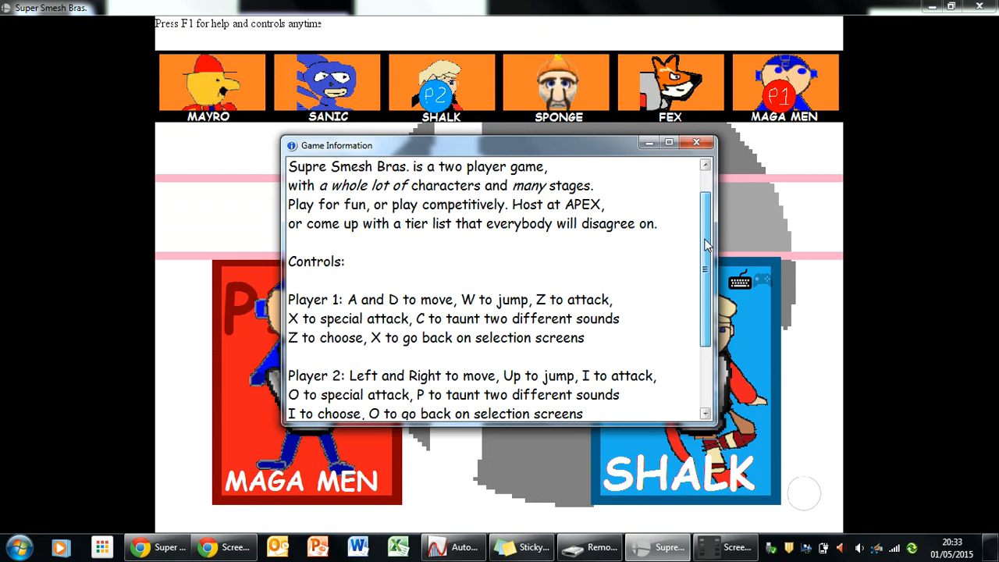
scroll(down, 3)
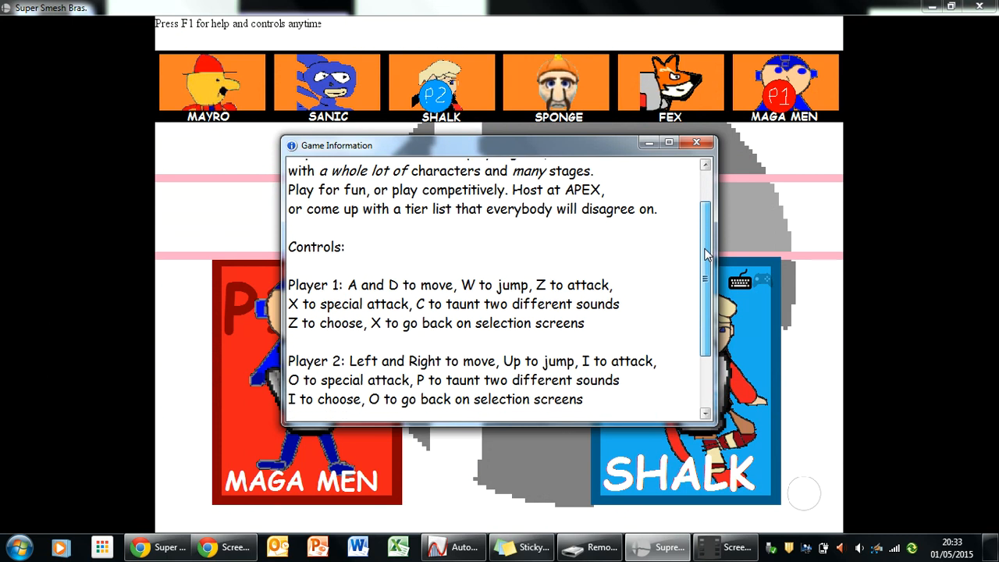
scroll(down, 3)
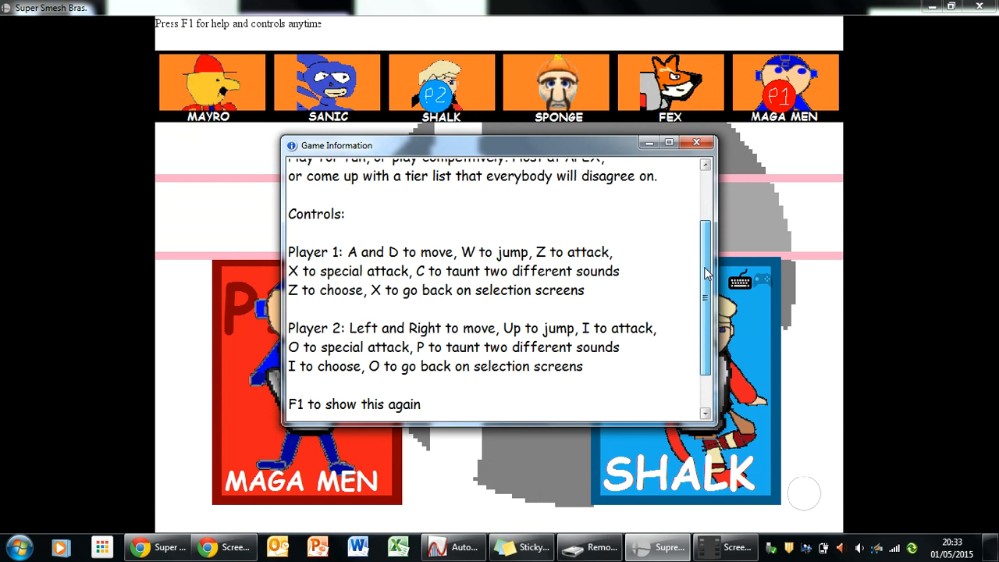
scroll(down, 3)
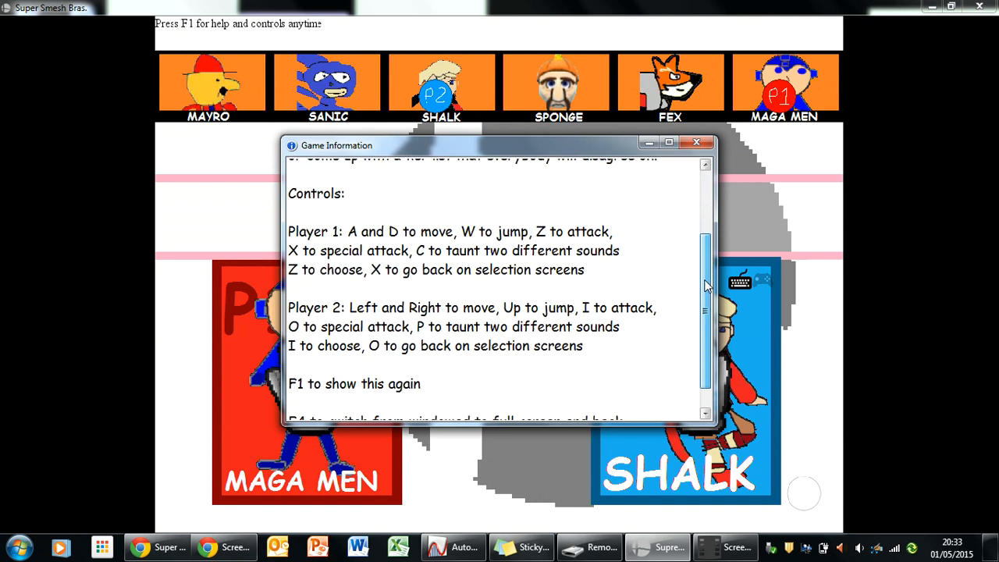
scroll(down, 3)
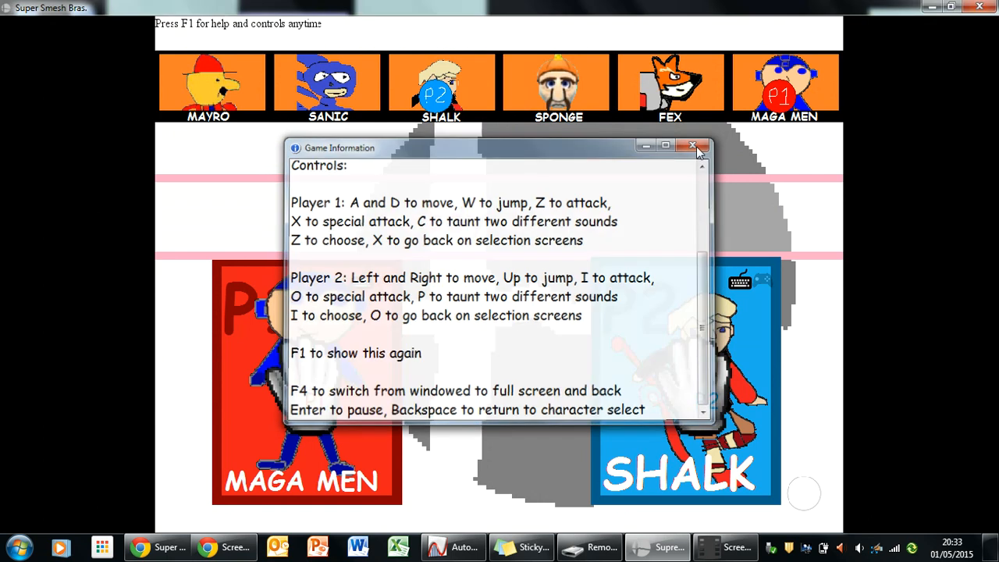
click(693, 146)
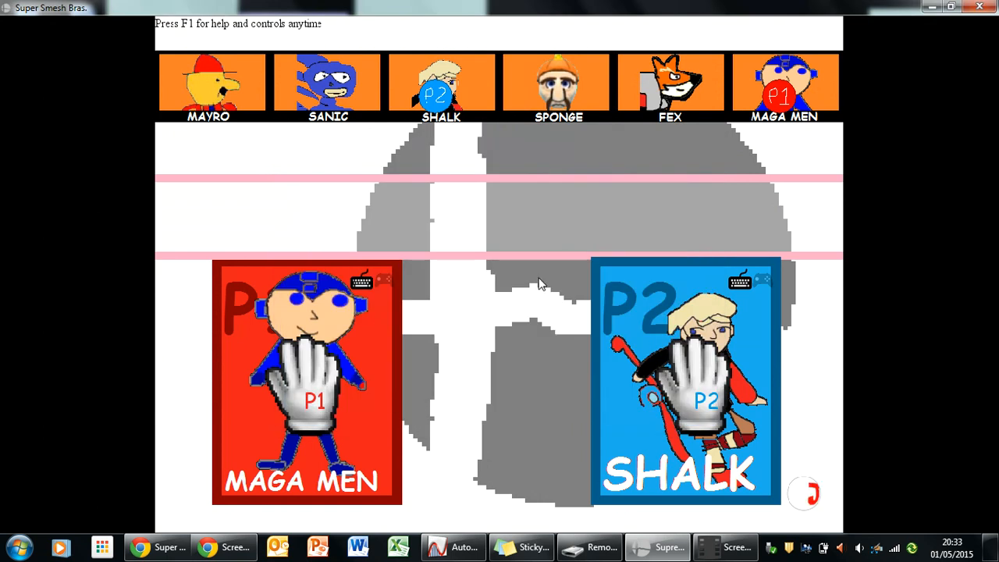